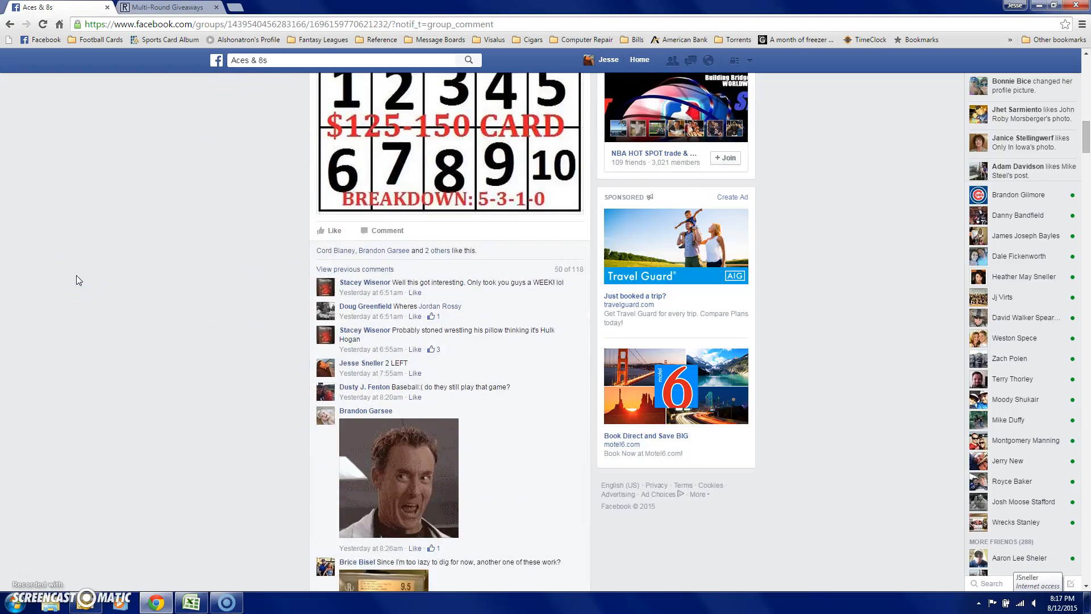
- Scroll the group thread to review the numbered entry list and reach the bottom for the LIVE comment
{"action": "scroll", "scroll_direction": "down", "scroll_amount": 3}
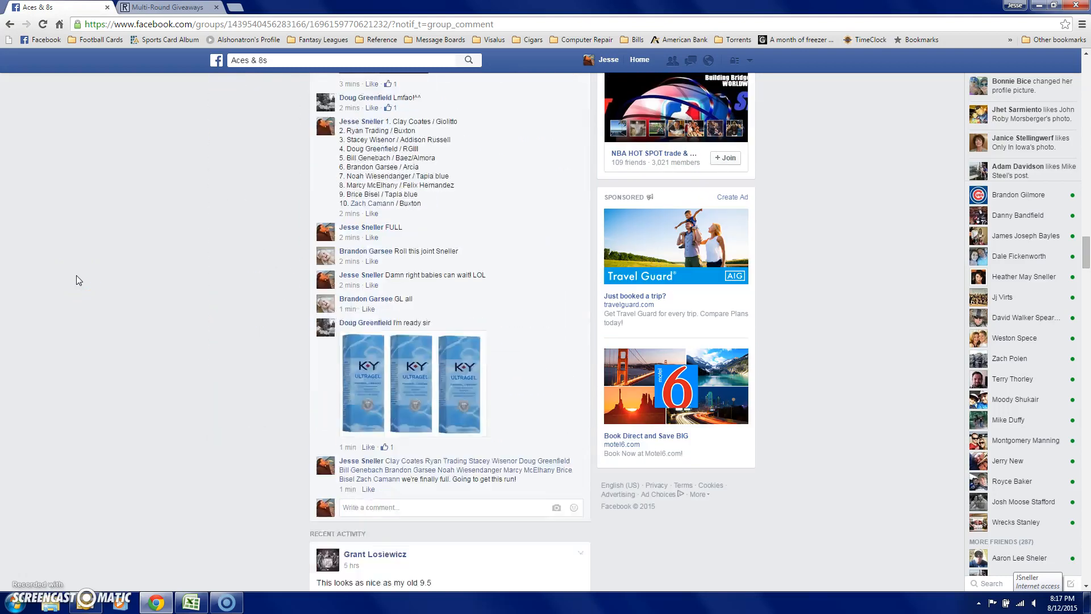
{"action": "scroll", "scroll_direction": "up", "scroll_amount": 3}
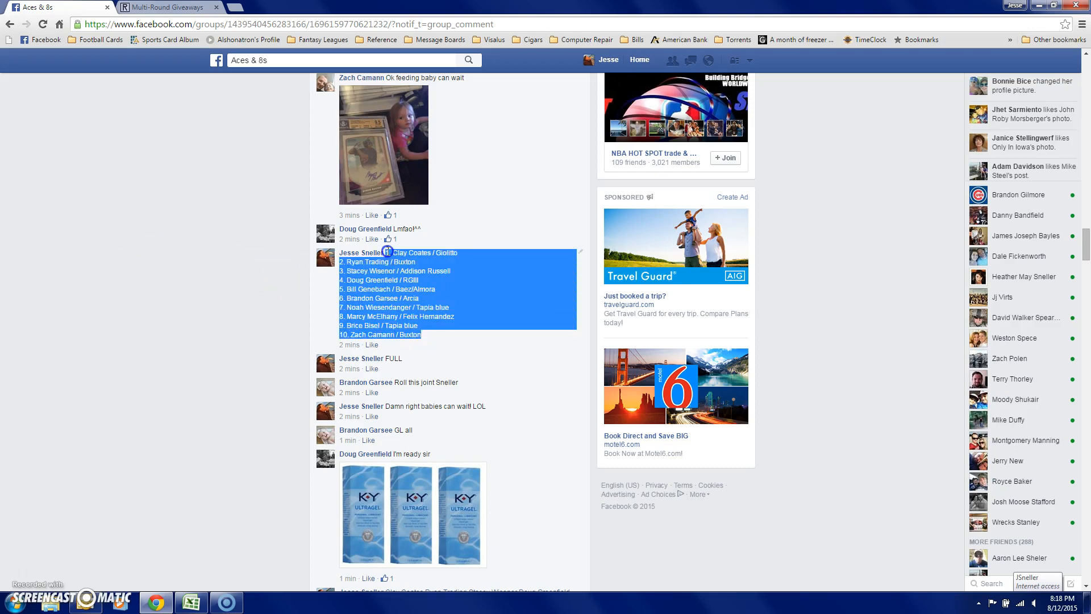
{"action": "scroll", "scroll_direction": "down", "scroll_amount": 3}
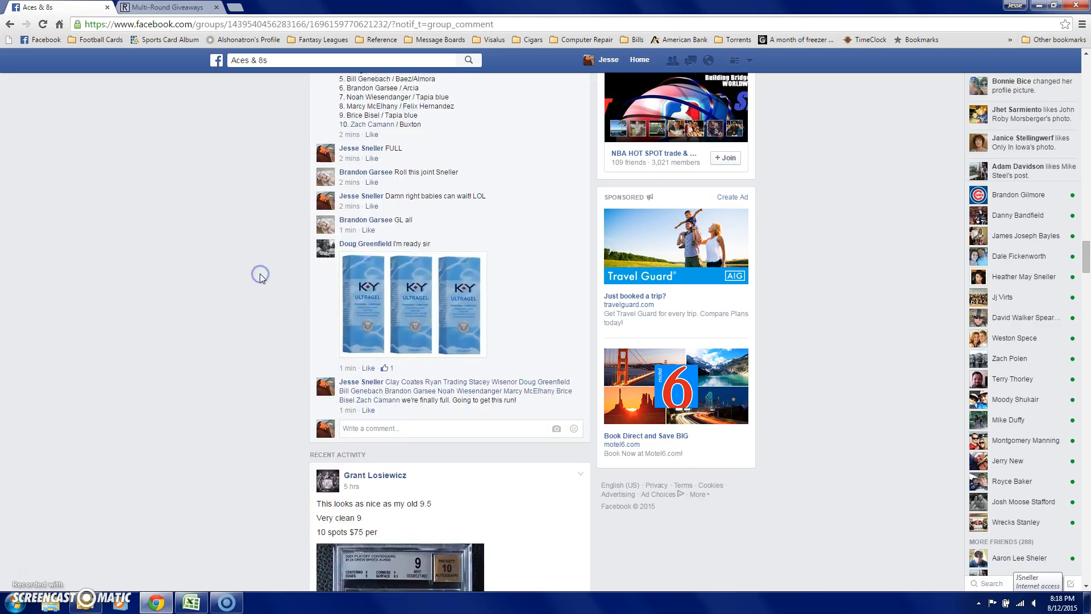
{"action": "scroll", "scroll_direction": "down", "scroll_amount": 3}
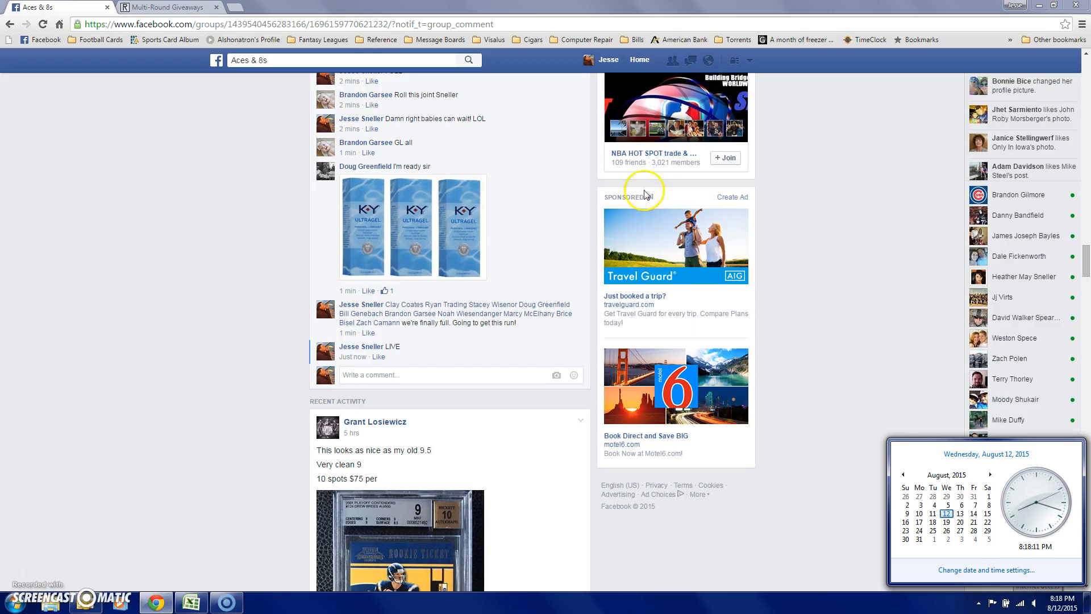
- Switch to the Random.org setup for '125-150 CONTEST' with 8 rounds and check the taskbar clock
{"action": "left_click", "coordinate": [167, 7]}
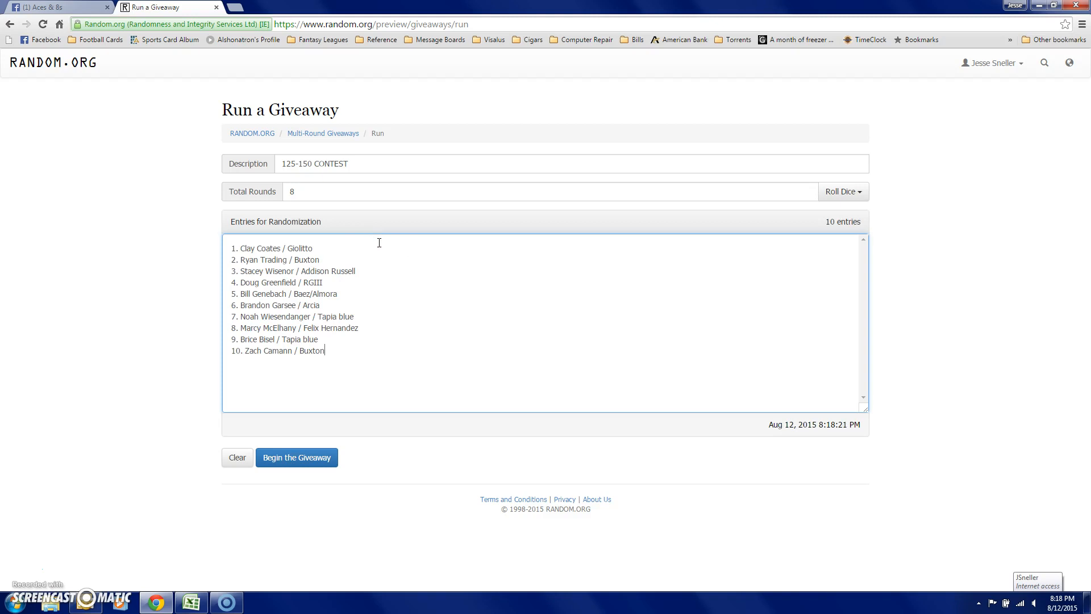
{"action": "left_click", "coordinate": [1037, 603]}
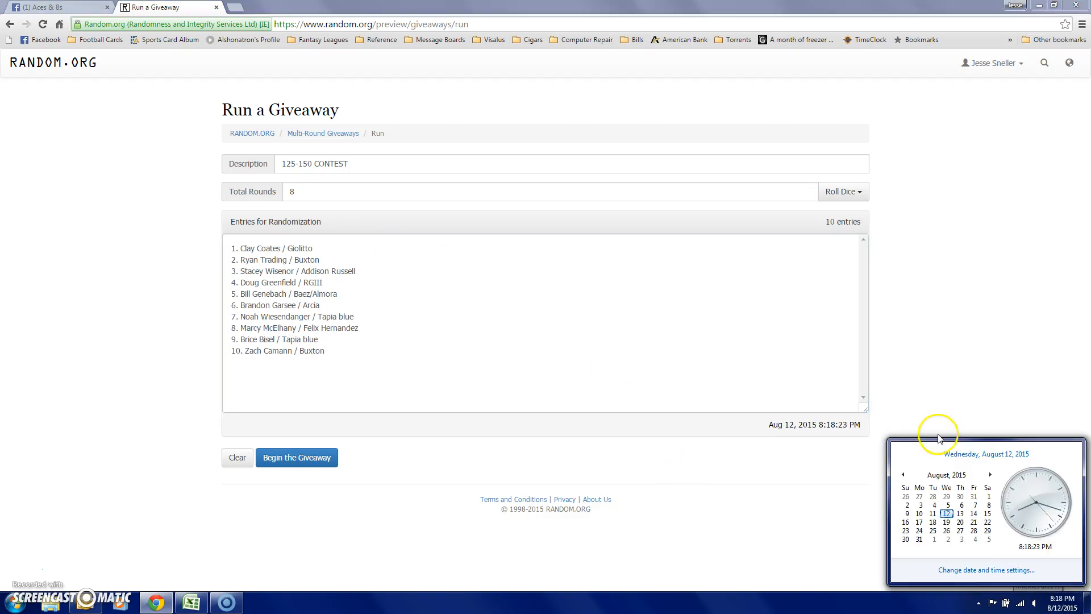
{"action": "left_click", "coordinate": [296, 457]}
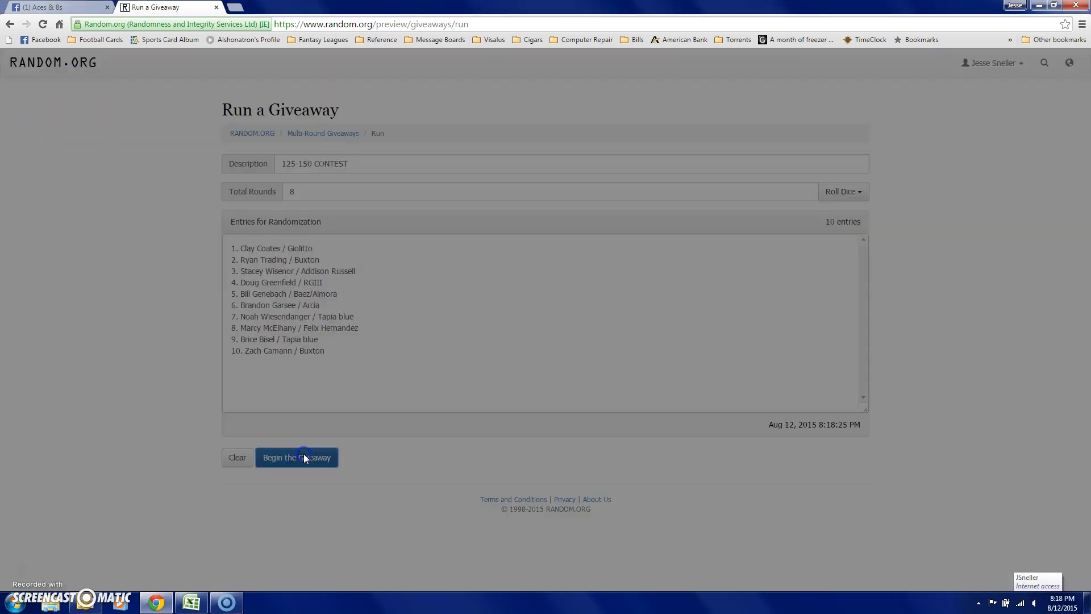
- Begin the giveaway and run rounds 2 through 8 of randomizing the ten entries
{"action": "left_click", "coordinate": [295, 457]}
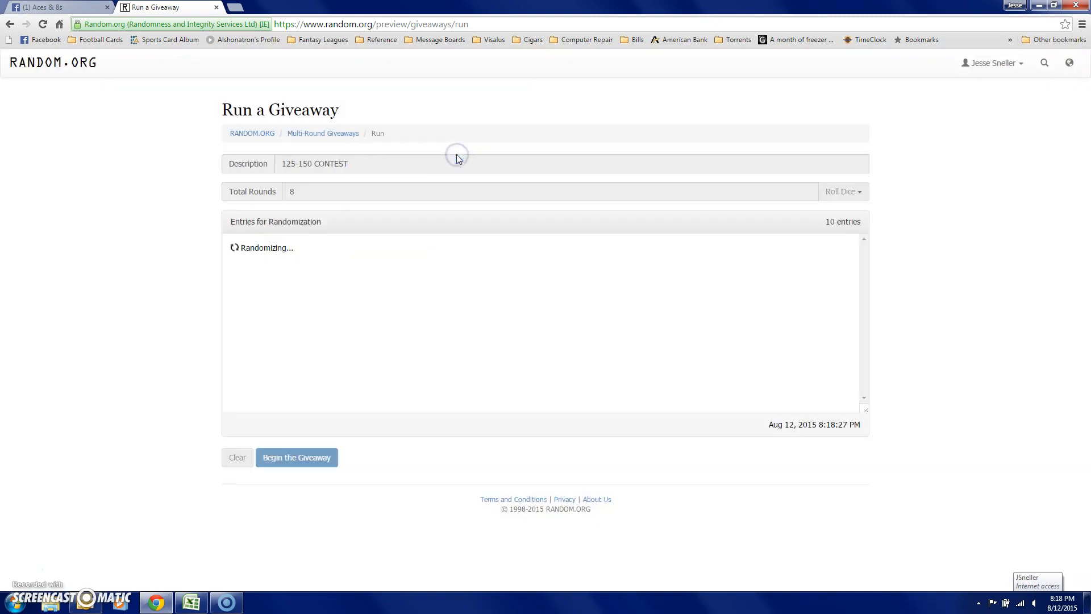
{"action": "left_click", "coordinate": [296, 457]}
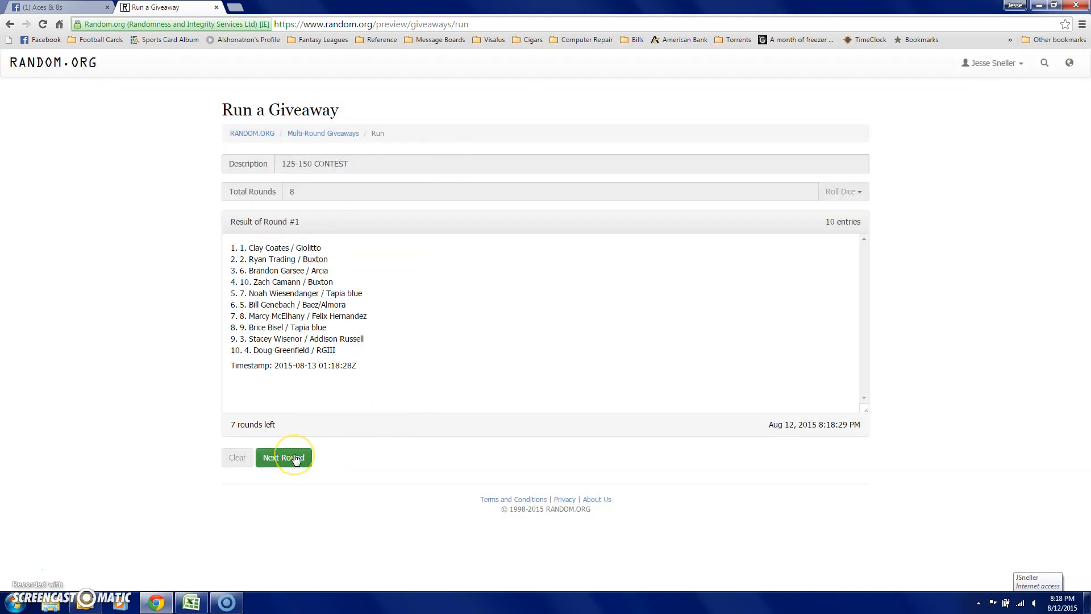
{"action": "left_click", "coordinate": [283, 457]}
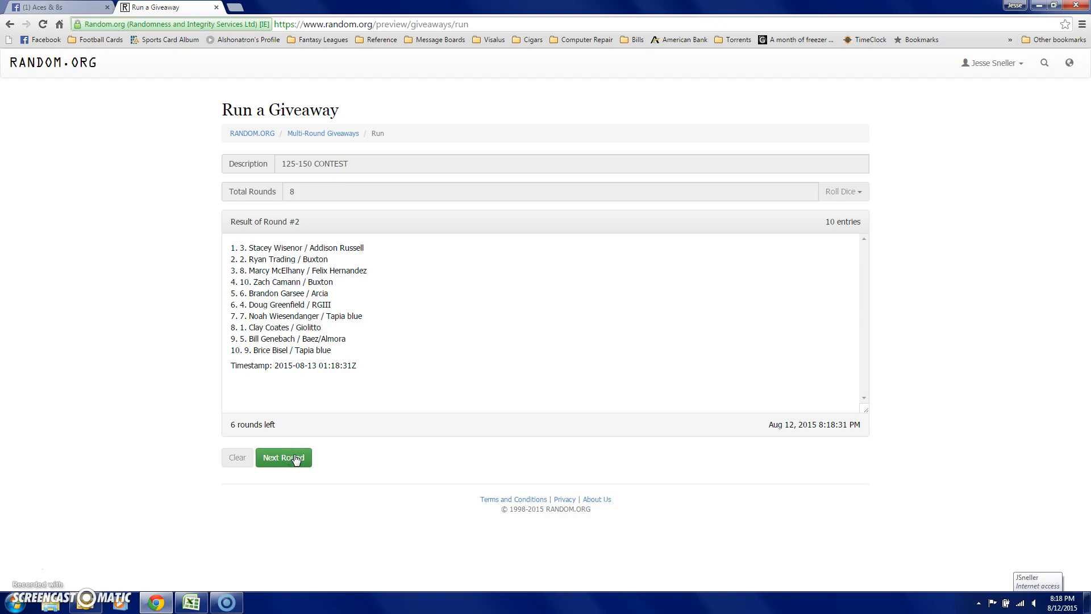
{"action": "left_click", "coordinate": [283, 457]}
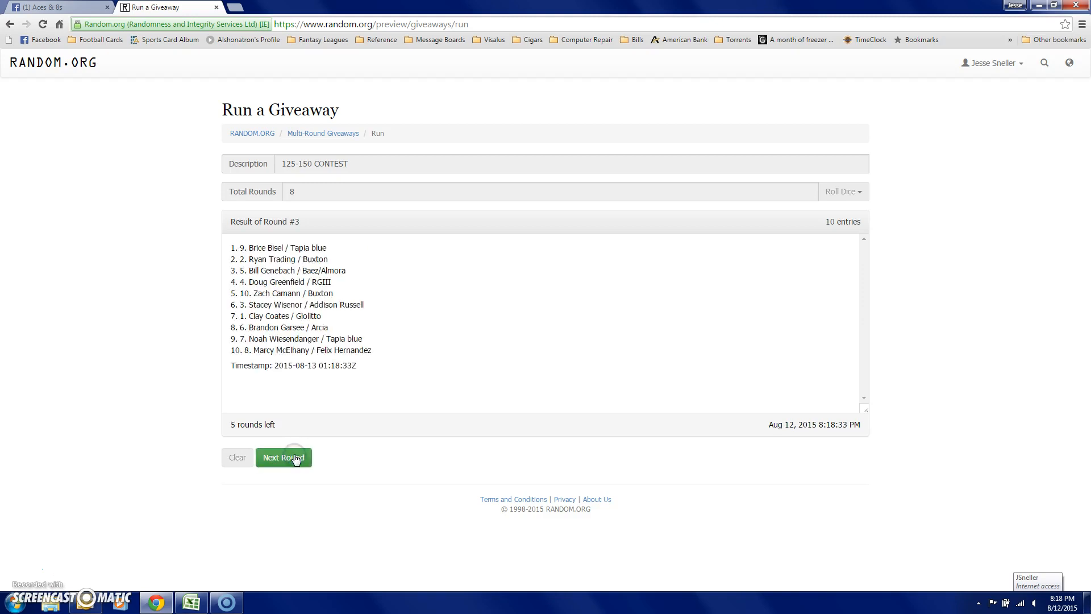
{"action": "left_click", "coordinate": [283, 457]}
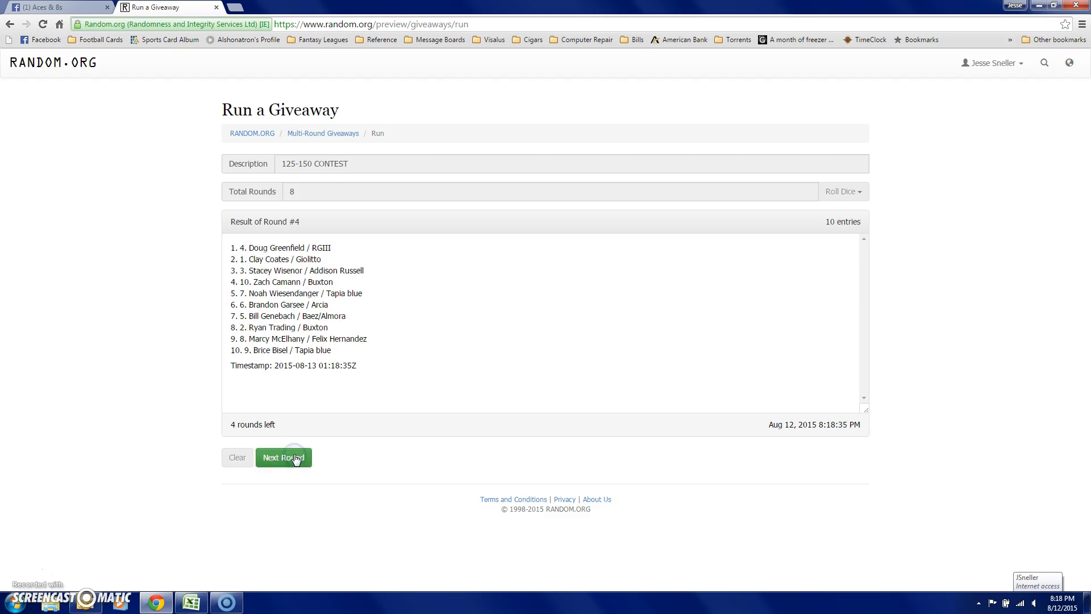
{"action": "left_click", "coordinate": [283, 457]}
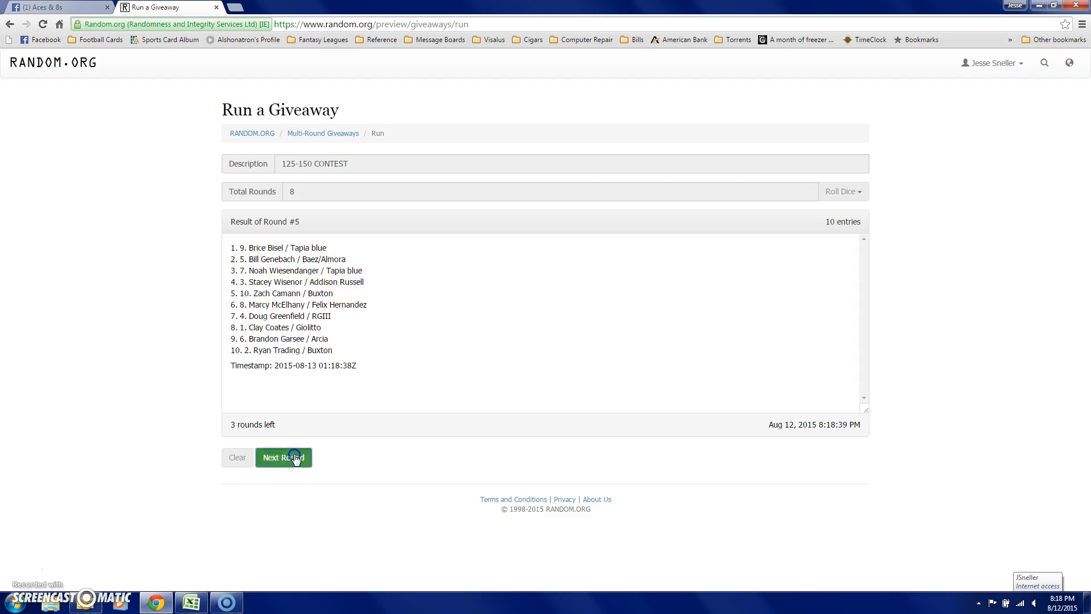
{"action": "left_click", "coordinate": [283, 457]}
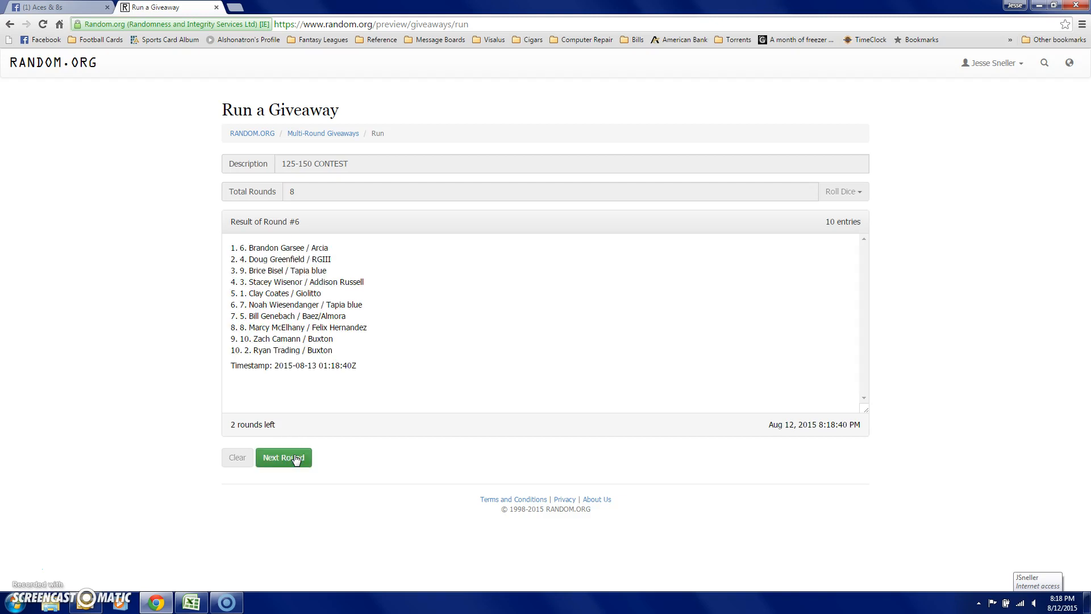
{"action": "left_click", "coordinate": [283, 457]}
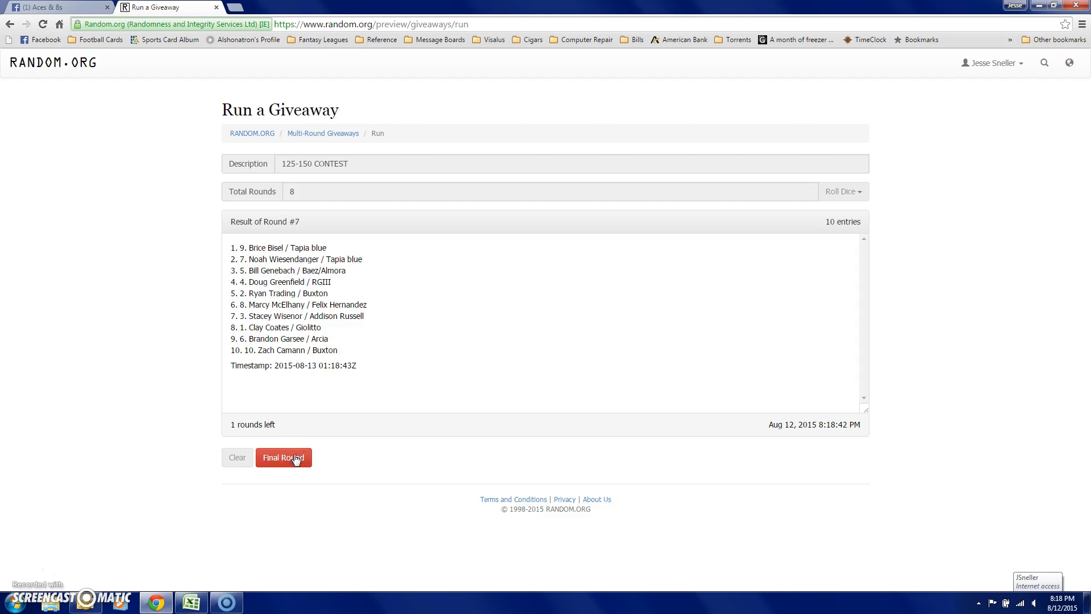
{"action": "left_click", "coordinate": [283, 457]}
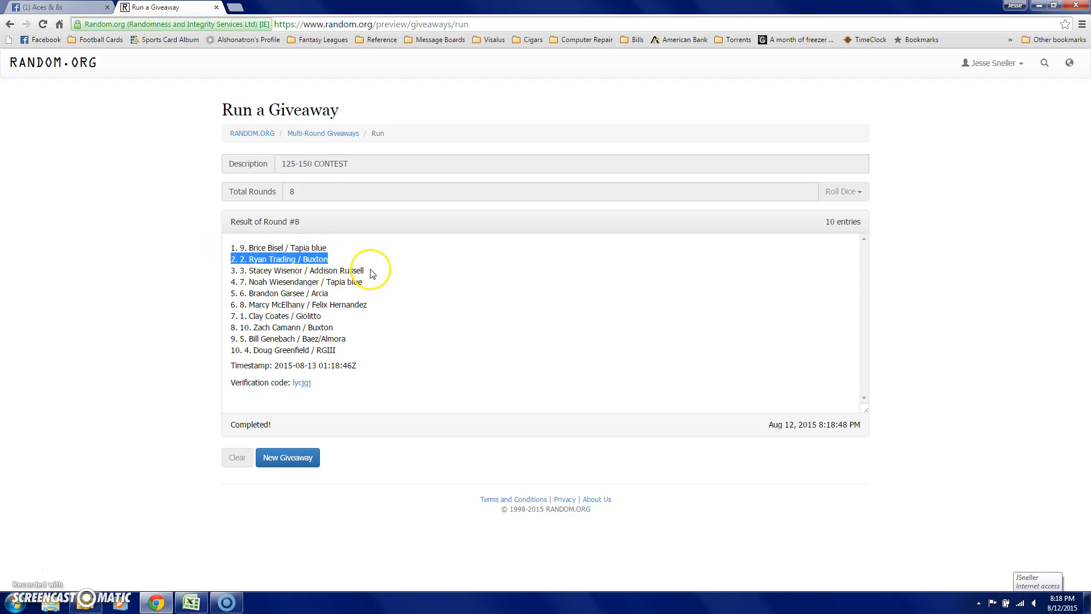
- Highlight the top three finishers, then return to the Facebook thread to comment DONE
{"action": "left_click", "coordinate": [296, 271]}
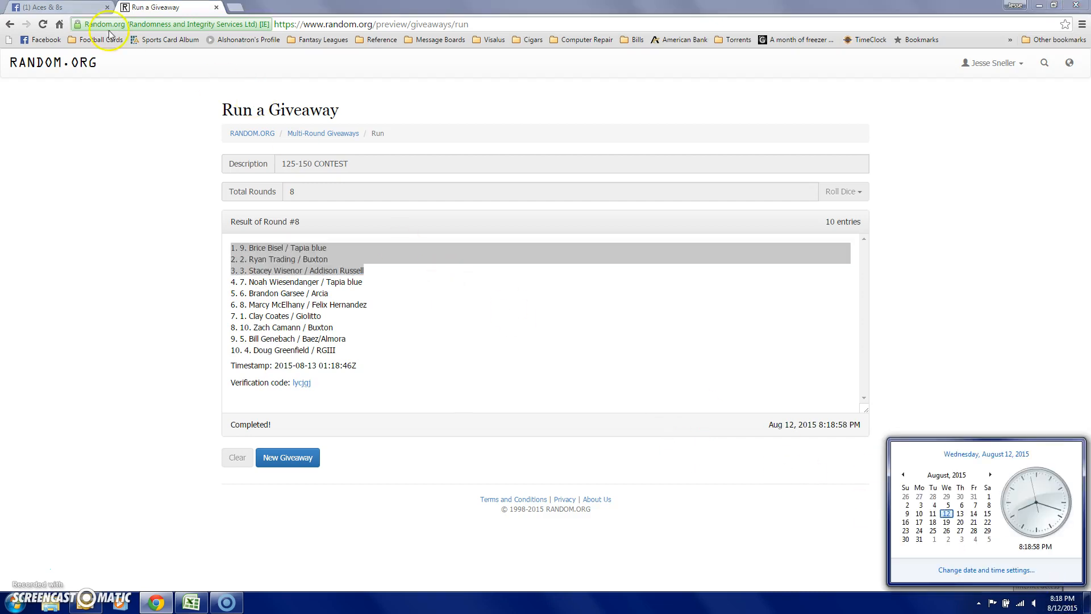
{"action": "left_click", "coordinate": [49, 7]}
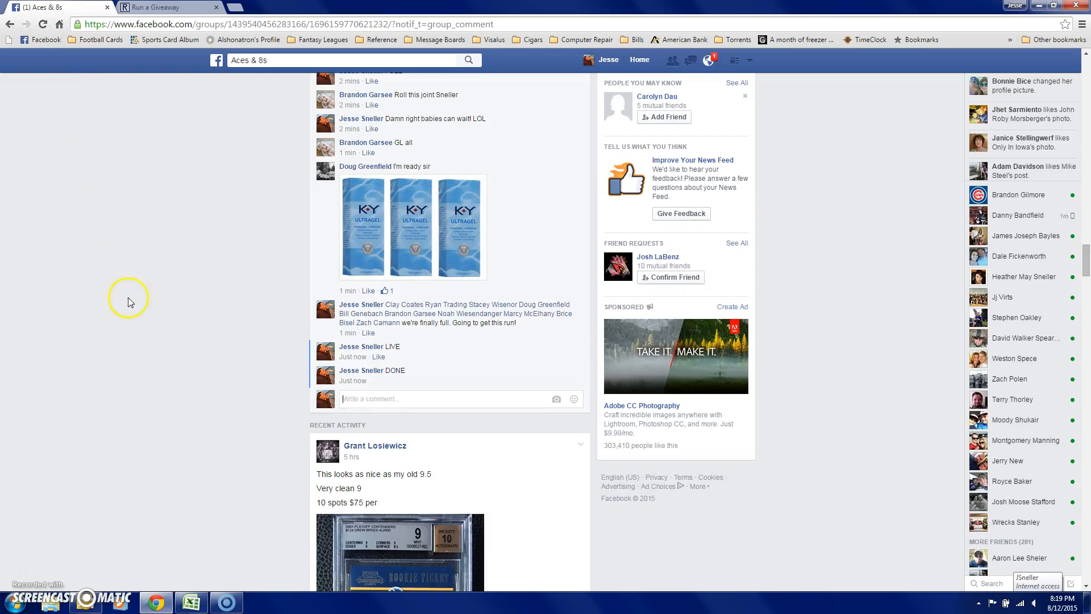
{"action": "scroll", "scroll_direction": "up", "scroll_amount": 3}
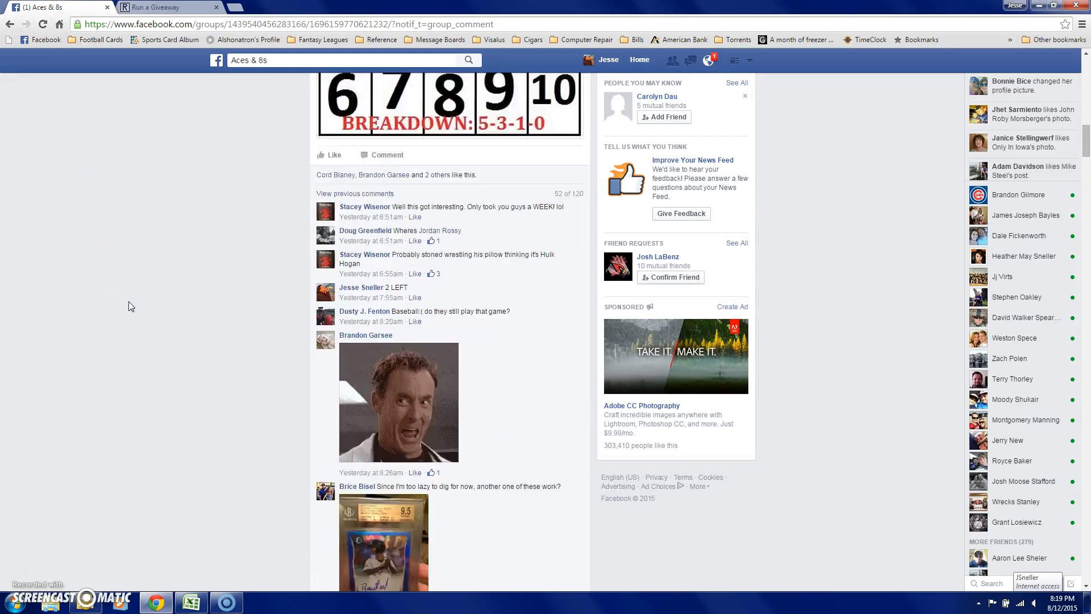